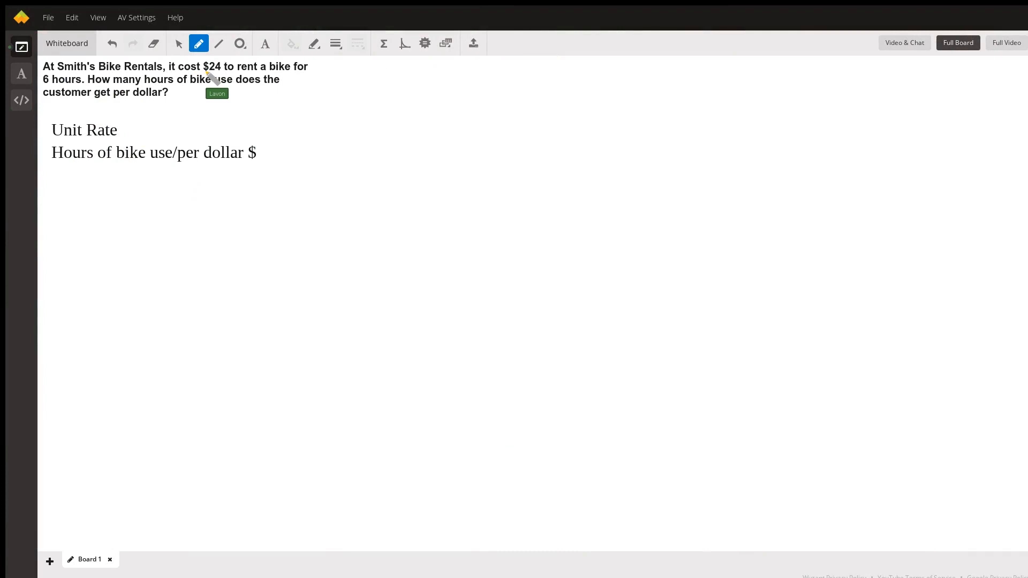
Step: Underline "$24 to rent a bike" and "6 hours" in yellow in the problem text
left_click_drag(207, 72, 295, 71)
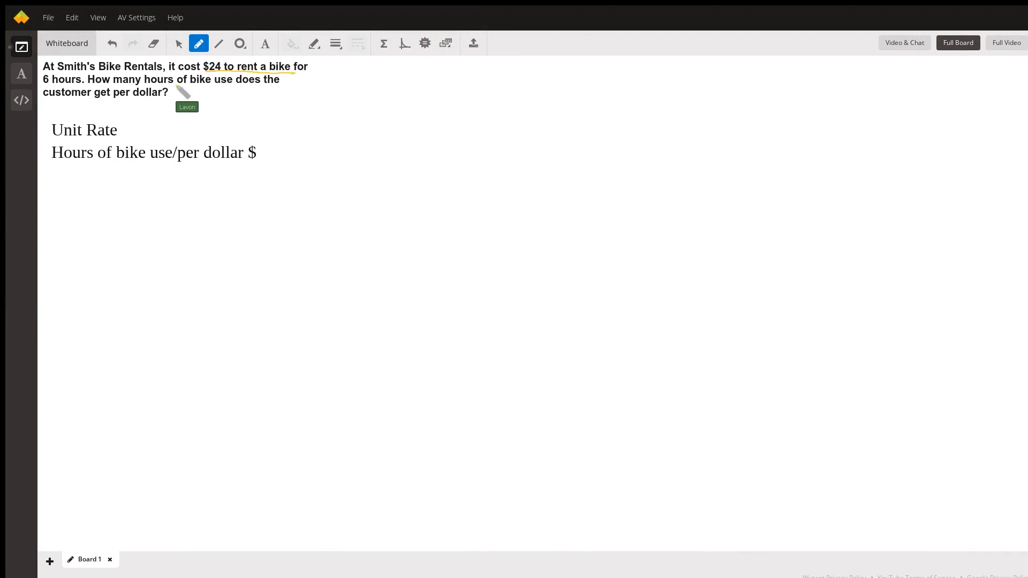
mouse_move(52, 92)
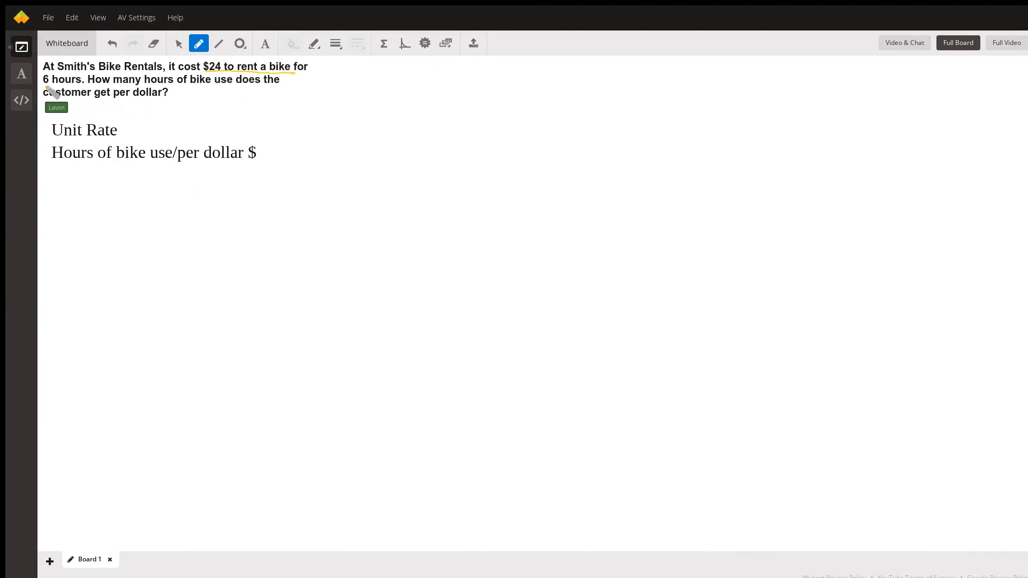
left_click_drag(45, 84, 82, 81)
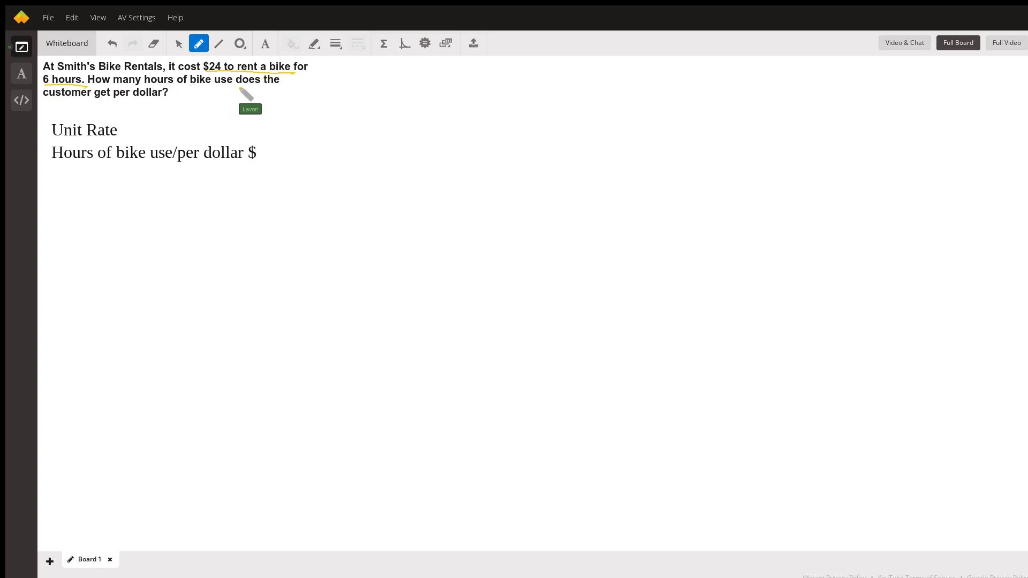
mouse_move(127, 125)
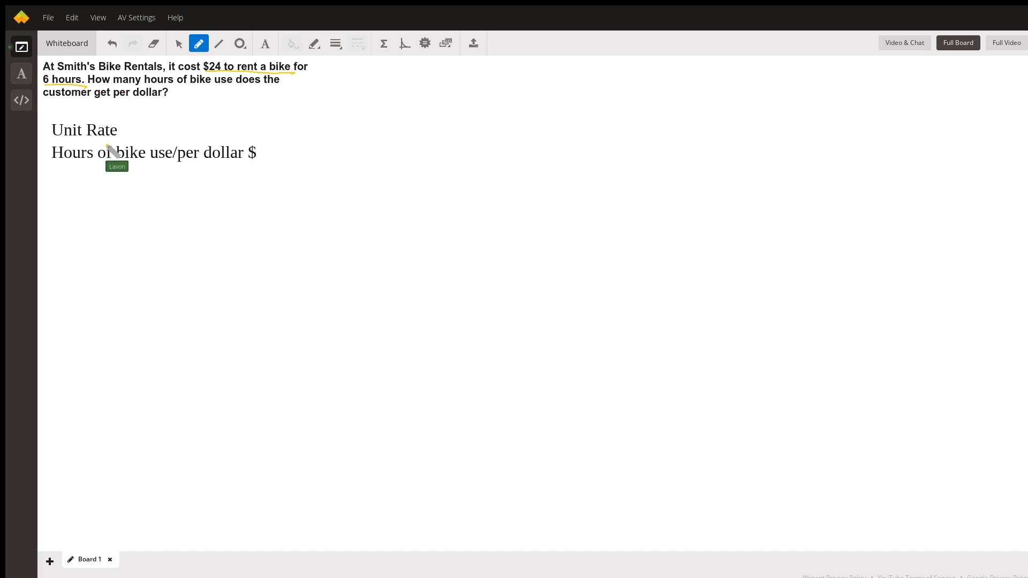
mouse_move(163, 166)
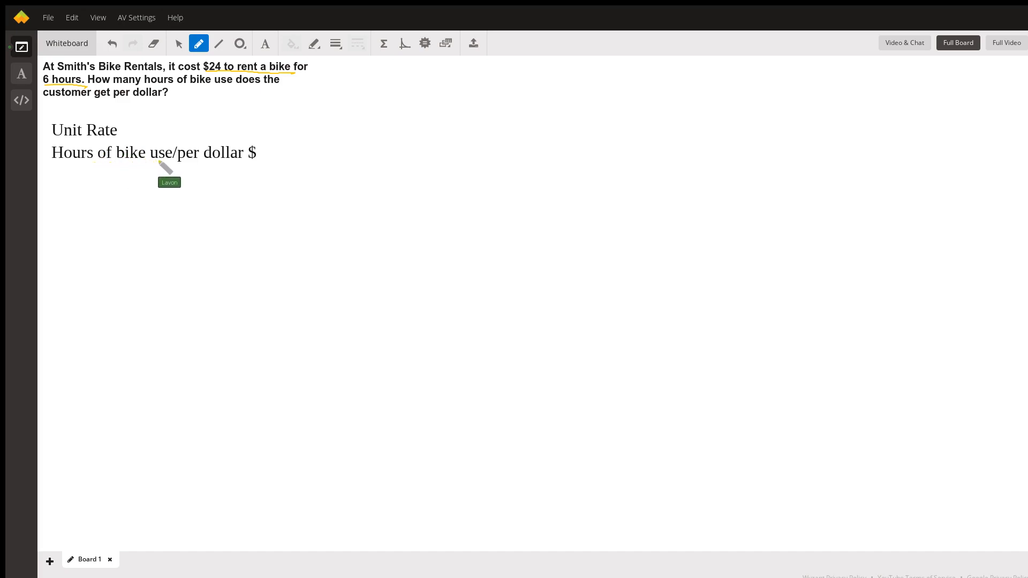
mouse_move(216, 82)
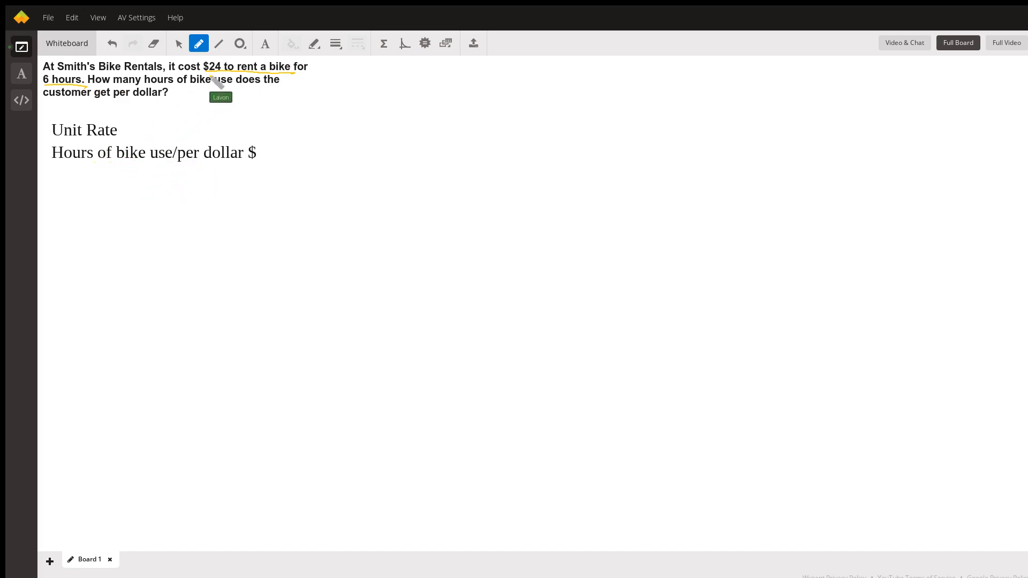
mouse_move(71, 130)
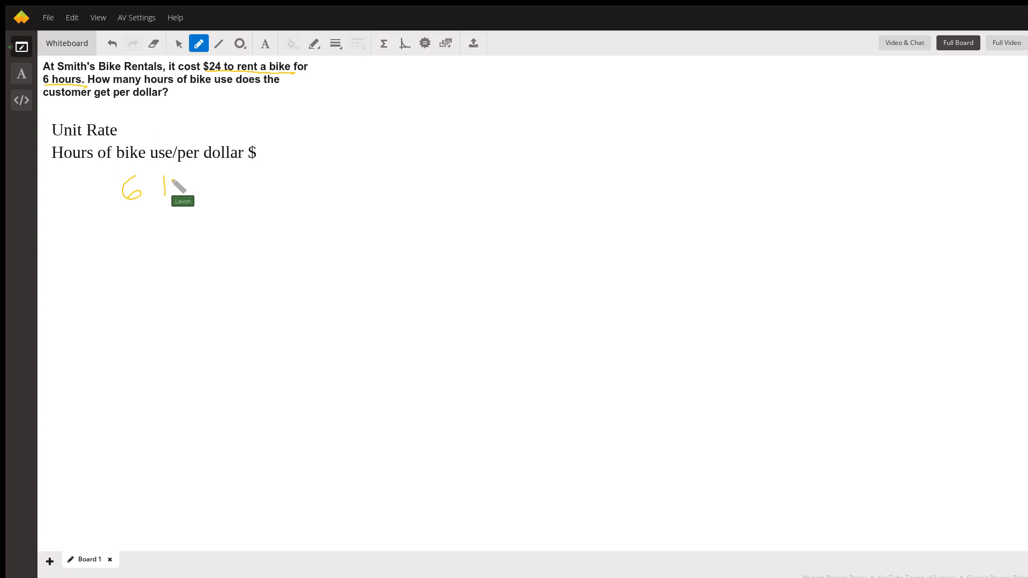
Step: Handwrite "6 Hr" in yellow with a fraction bar beneath it
left_click_drag(163, 194, 174, 180)
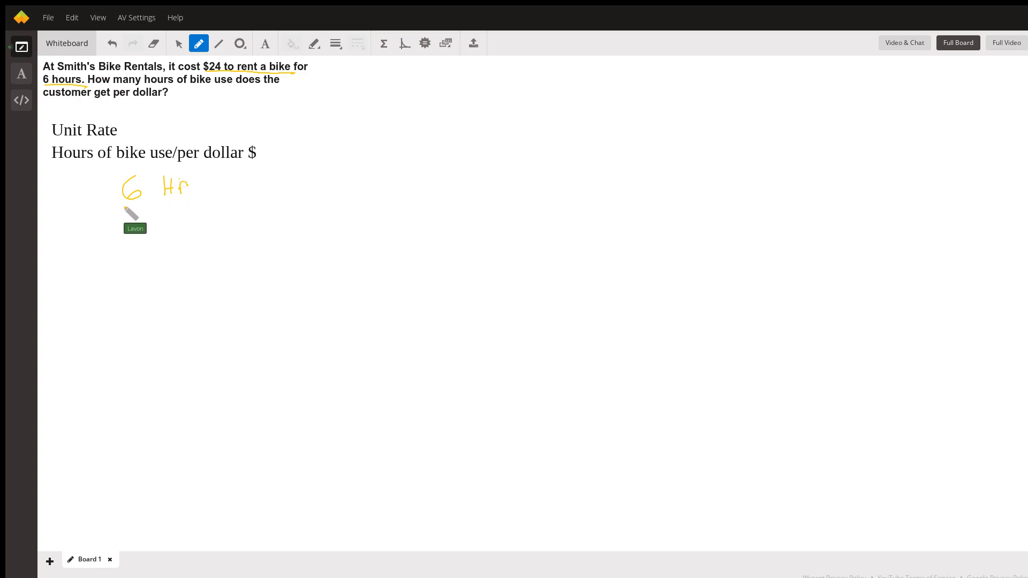
left_click_drag(121, 198, 197, 197)
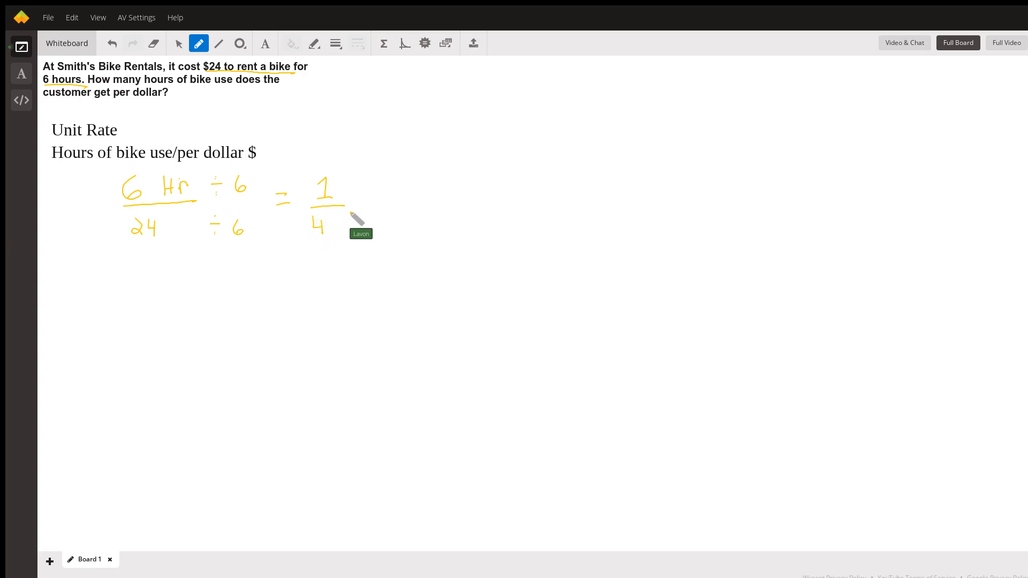
Step: Write 24 under 6 Hr, divide top and bottom by 6, and show = 1/4
left_click_drag(331, 226, 347, 229)
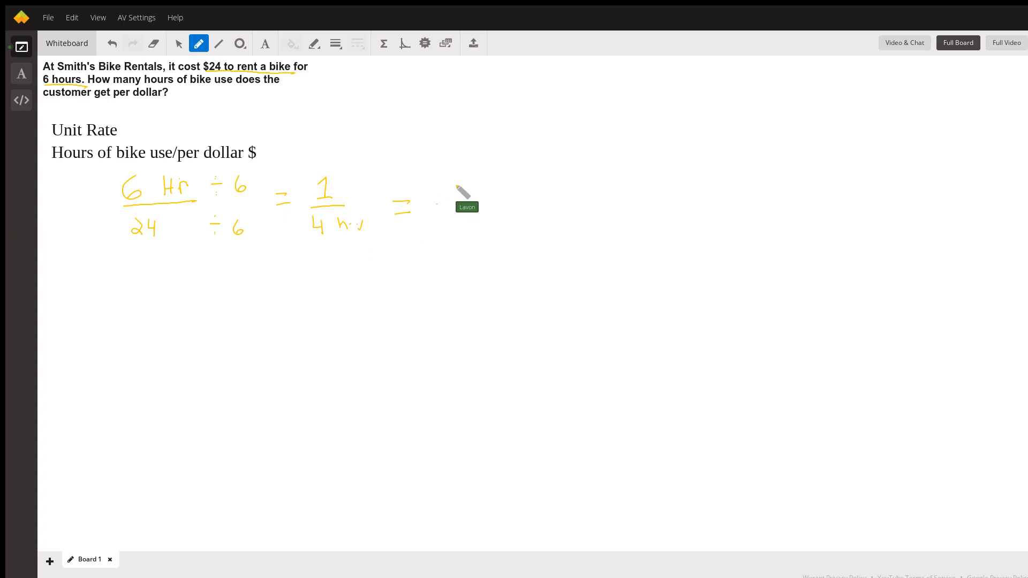
Step: Label the 1/4 as hr and write = .25 as the decimal answer
left_click_drag(460, 203, 473, 197)
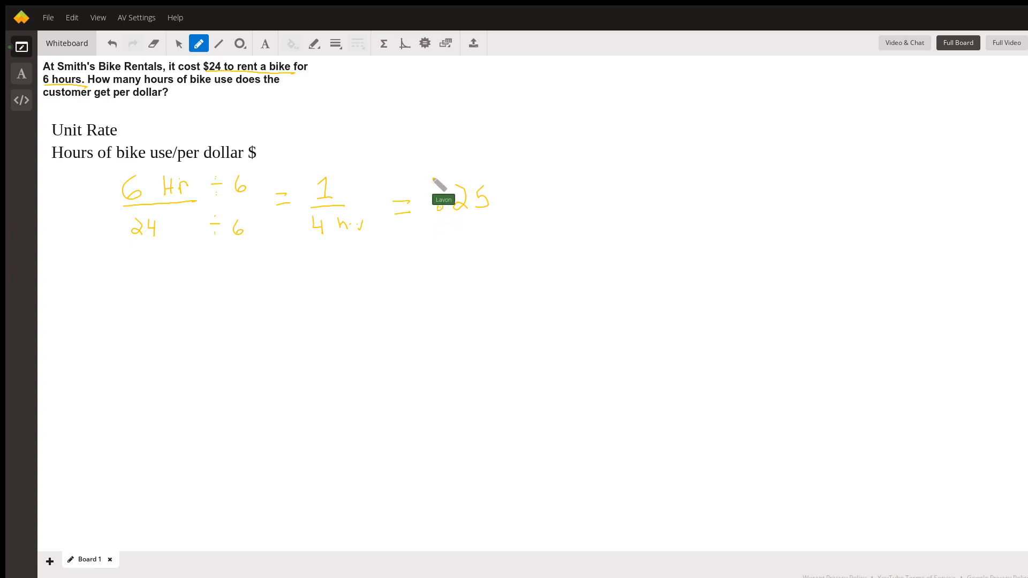
mouse_move(501, 218)
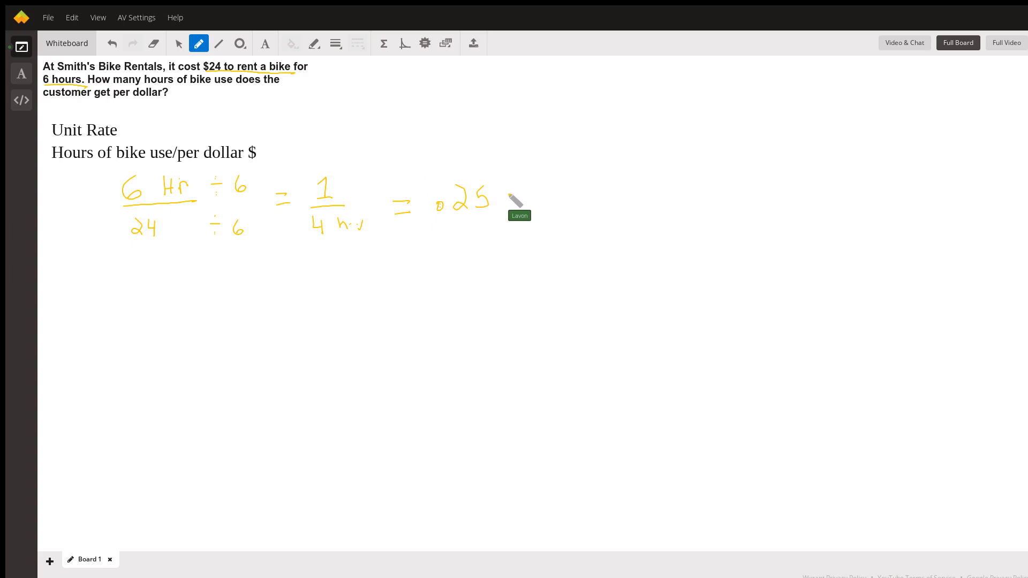
mouse_move(510, 207)
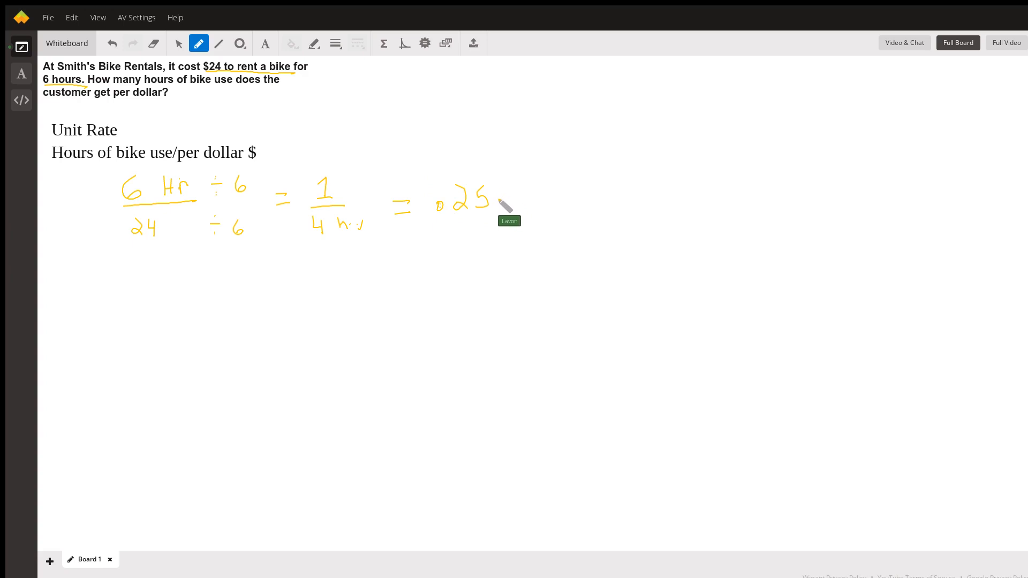
mouse_move(505, 217)
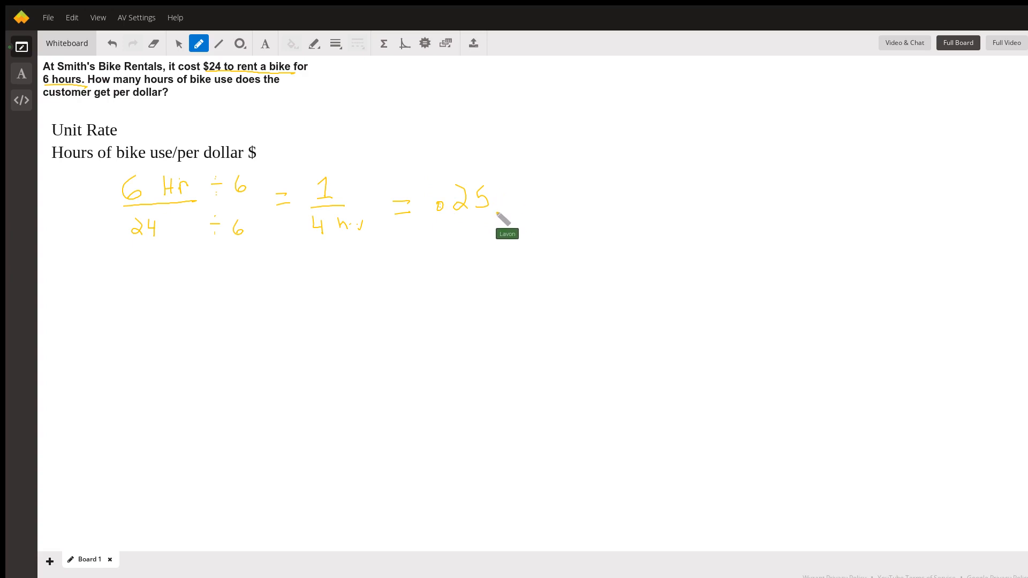
mouse_move(489, 272)
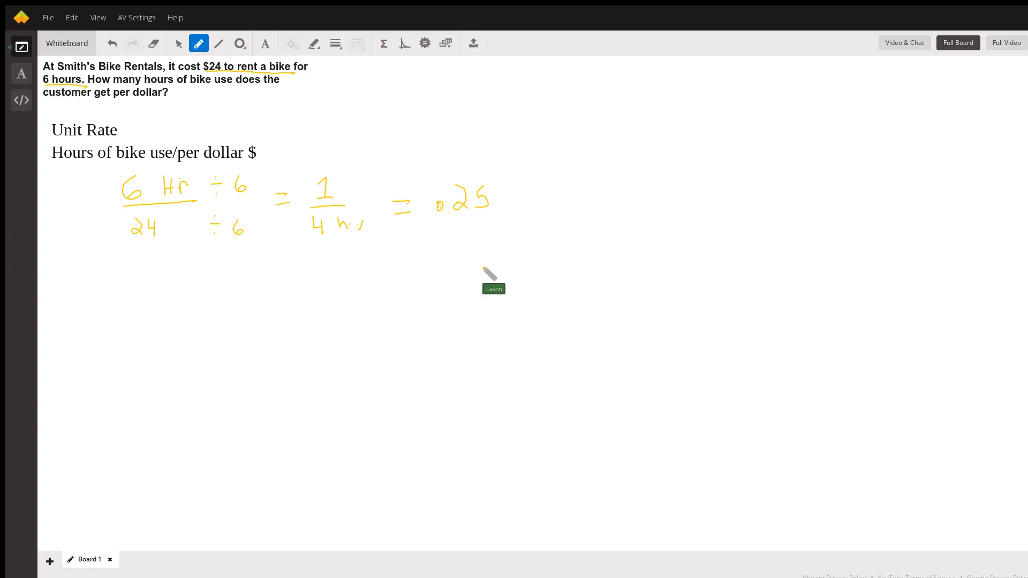